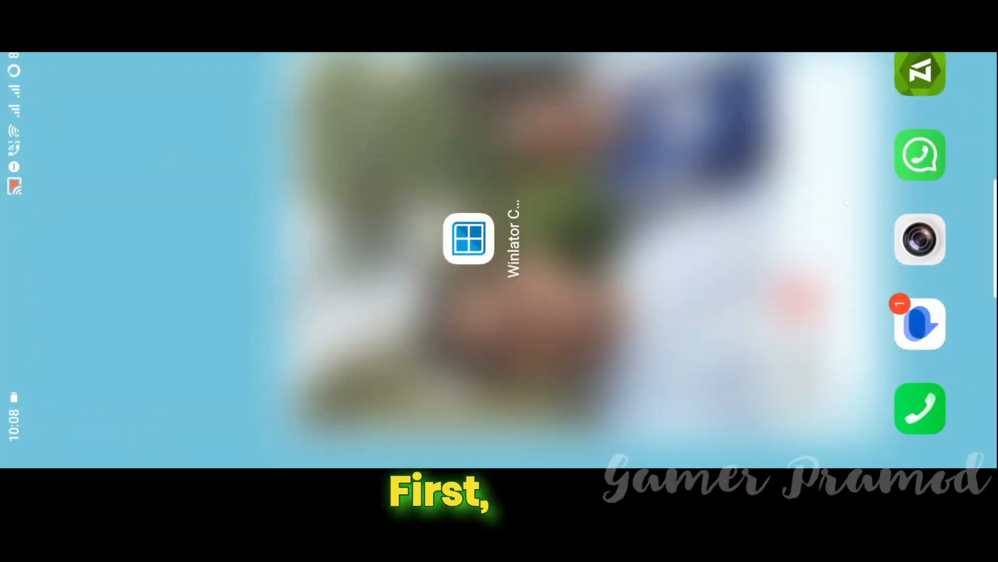
Launch Winlator CMOD, grant it file access and acknowledge the all-files access requirement
click(468, 245)
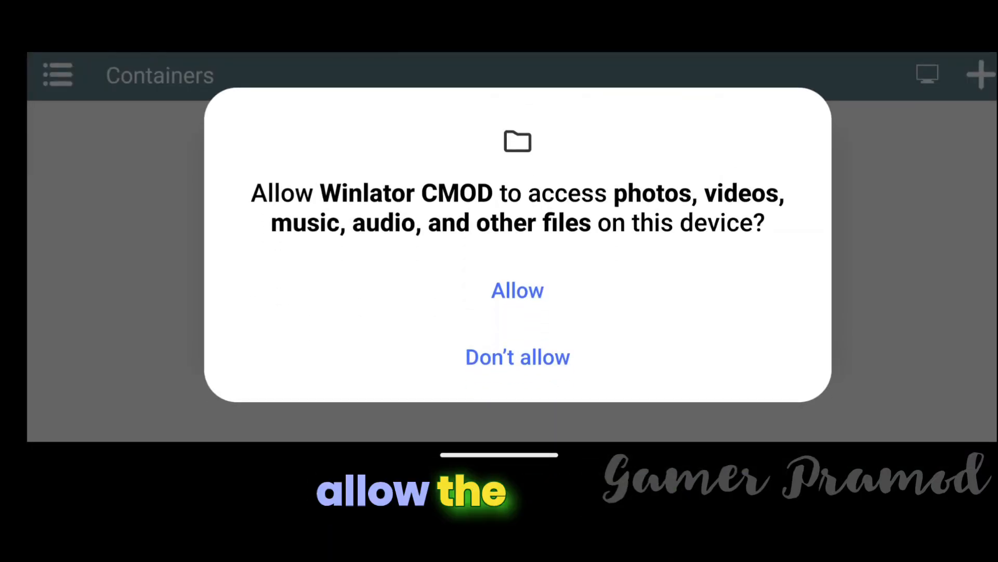
click(517, 290)
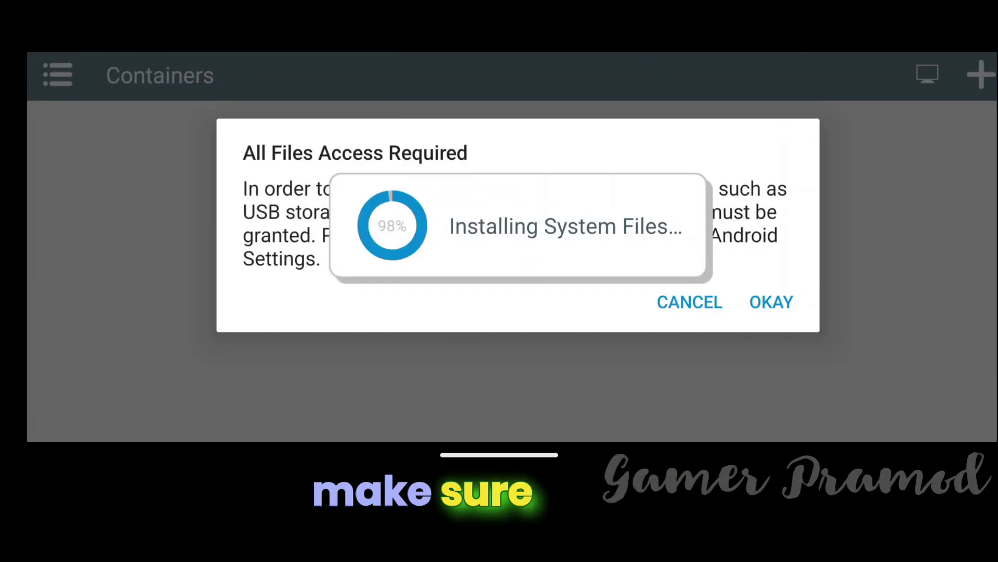
click(772, 302)
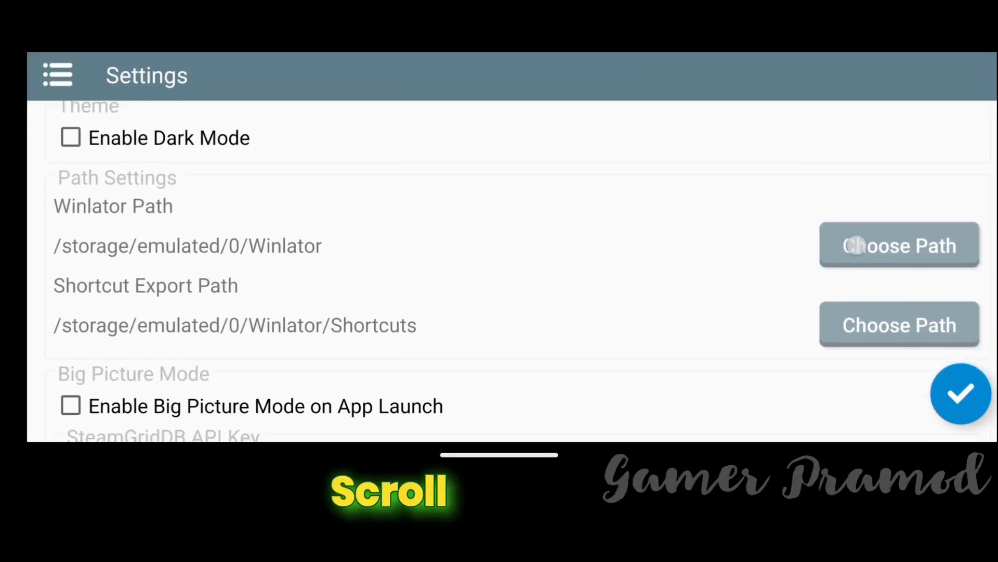
Review the settings through the XServer options, then save and return to the empty containers list
scroll(down, 3)
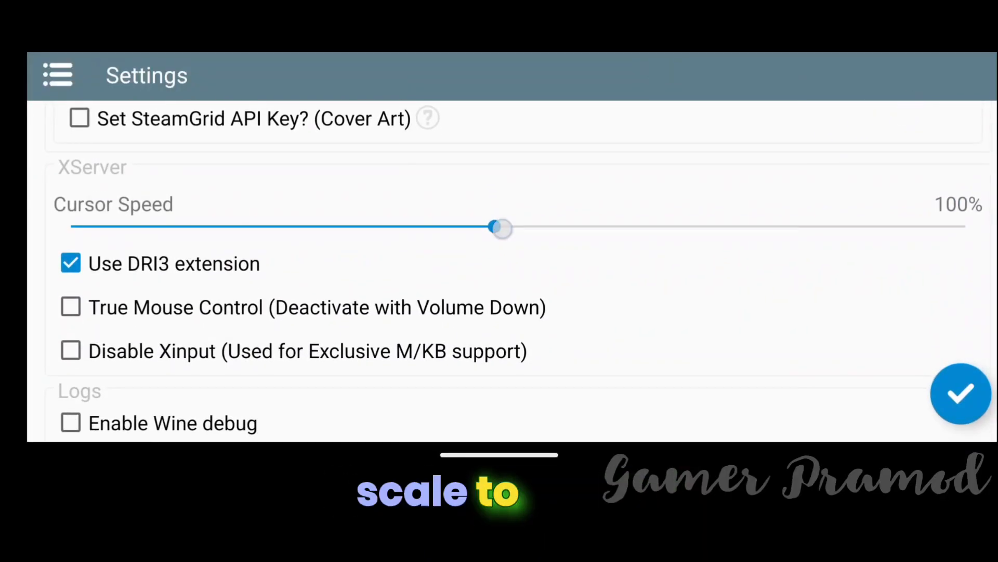
click(961, 394)
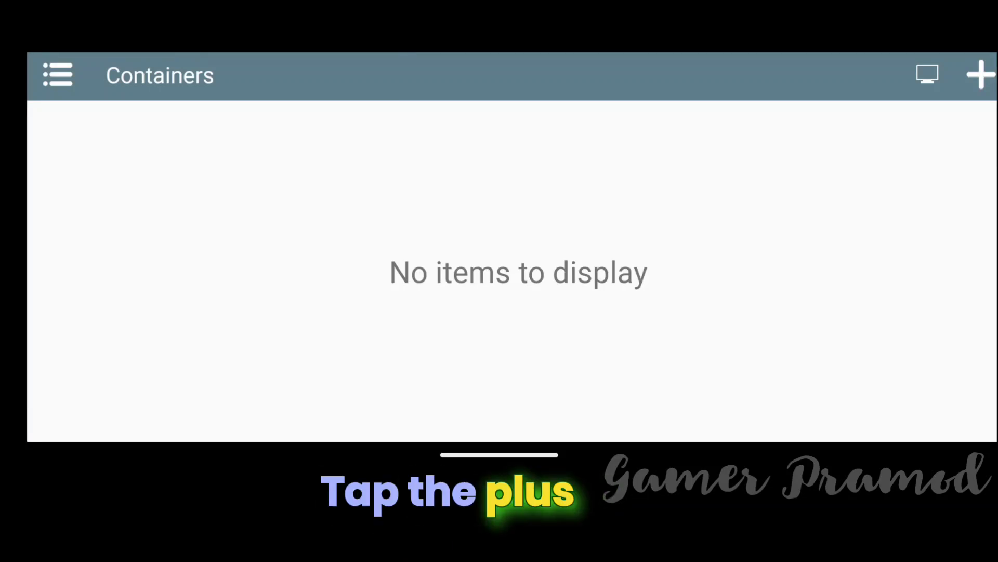
Create a new container and set its screen size to 960x544 (16:9)
click(980, 77)
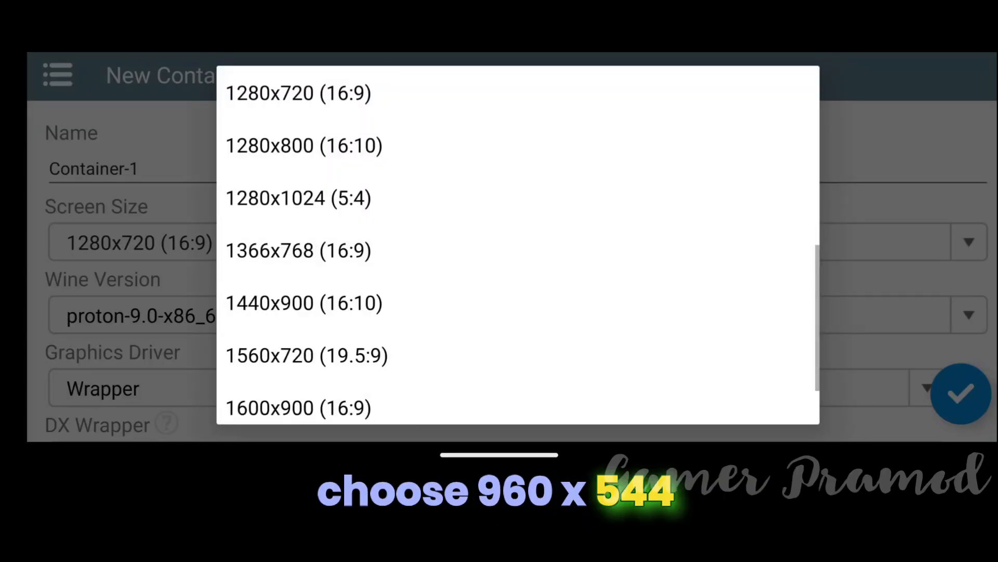
scroll(down, 3)
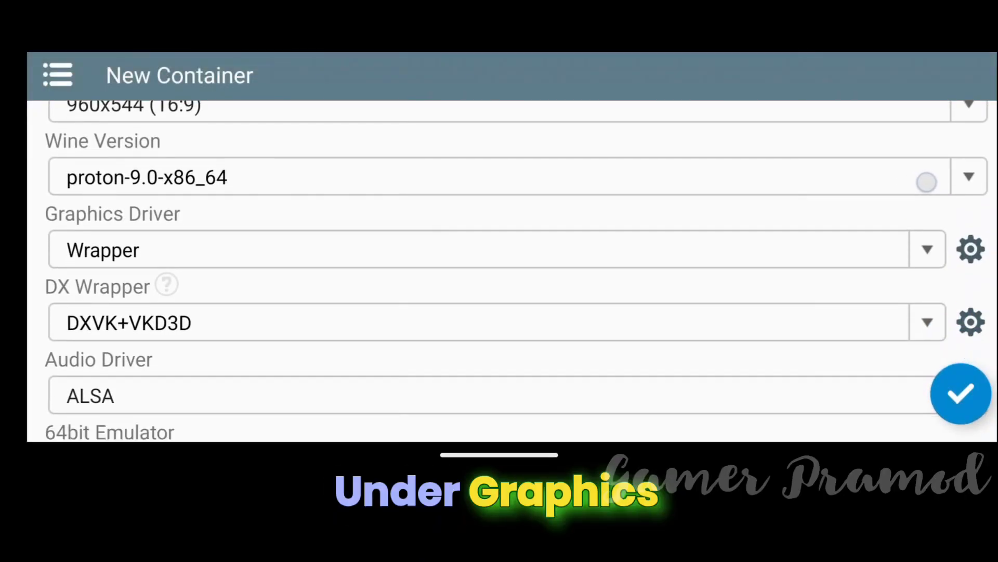
Set the graphics driver version to System and review the DXVK wrapper settings
click(971, 250)
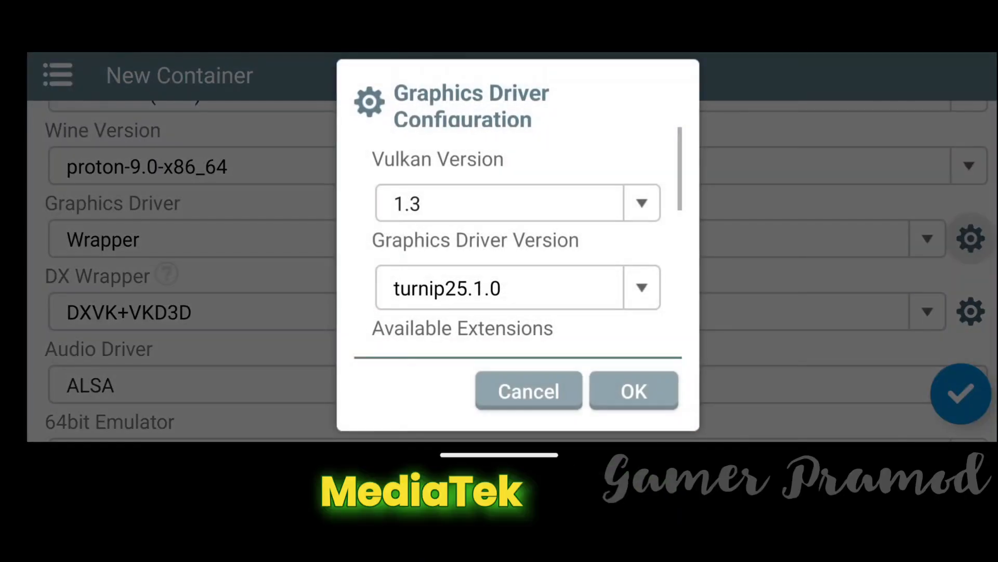
click(641, 288)
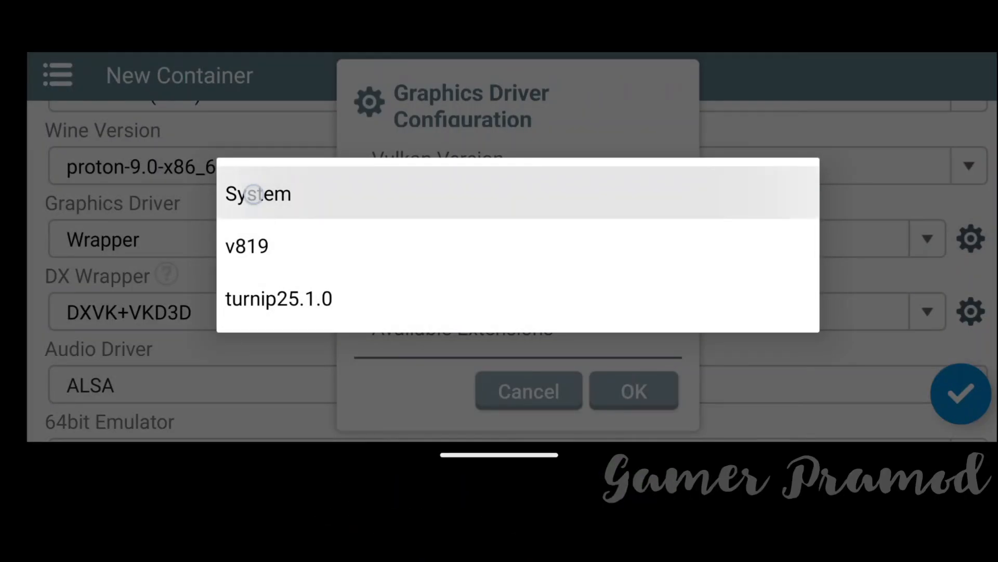
click(258, 193)
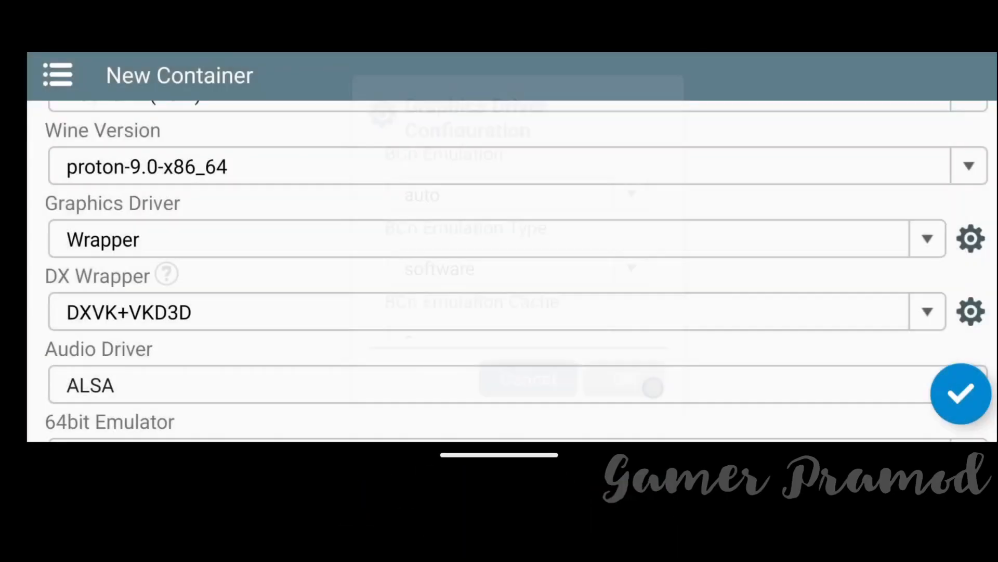
click(970, 311)
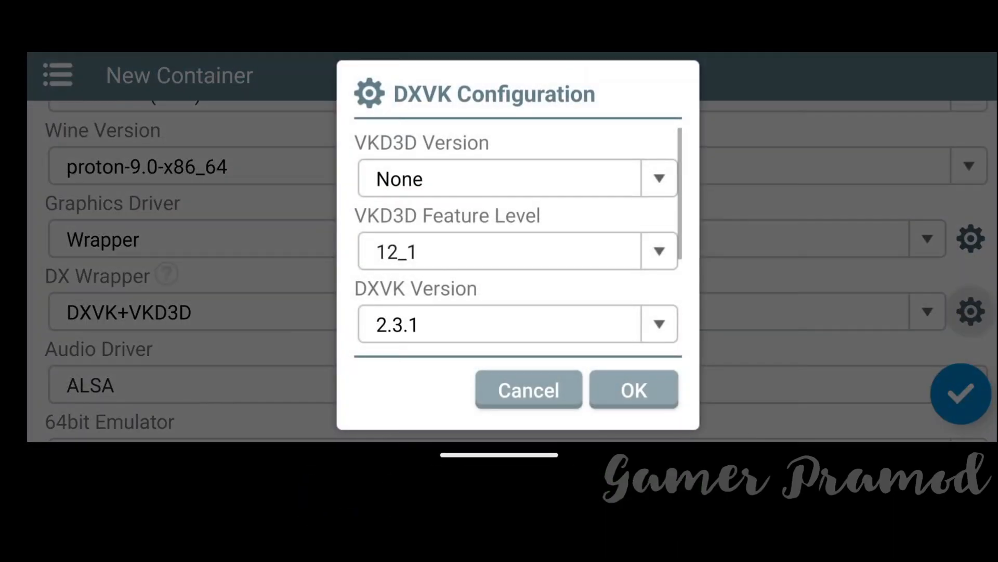
scroll(down, 3)
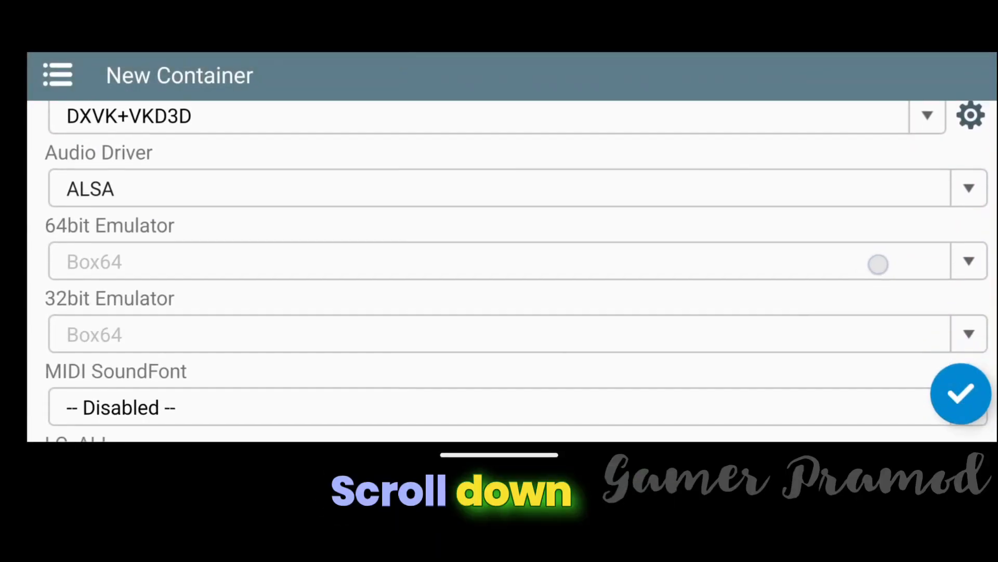
Enable Show FPS and Fullscreen (Stretched), review Advanced options, and save the container
scroll(down, 3)
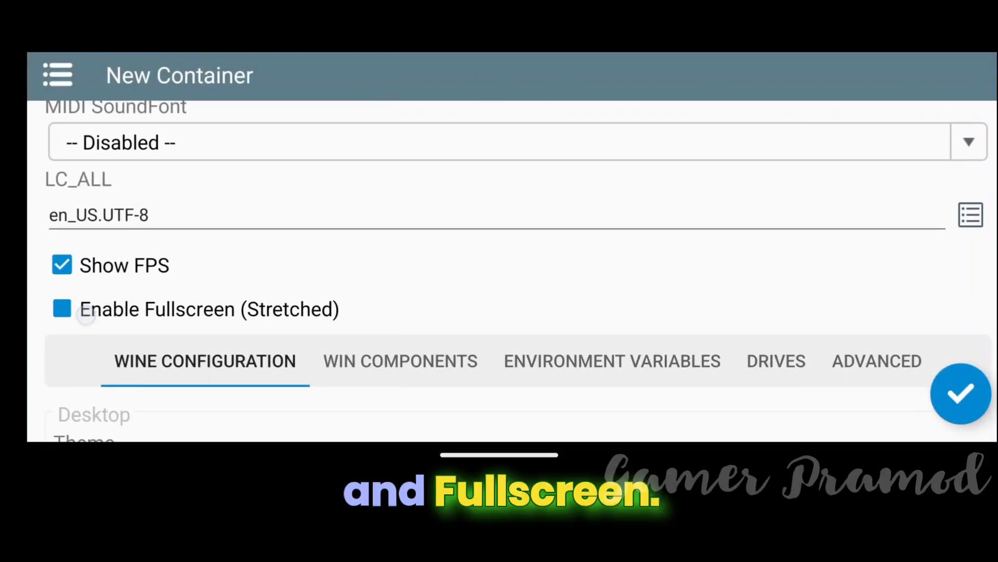
click(876, 361)
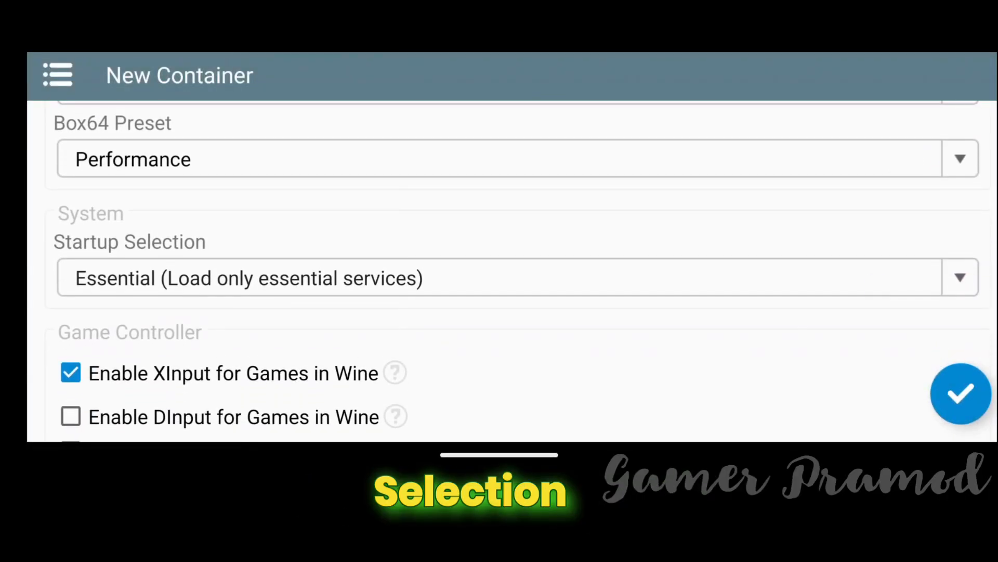
scroll(down, 3)
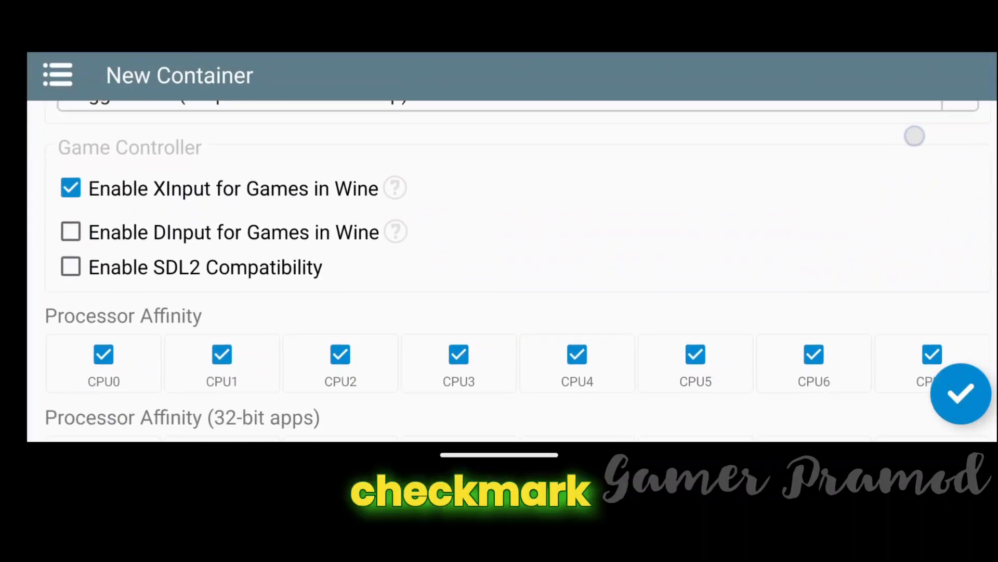
click(964, 394)
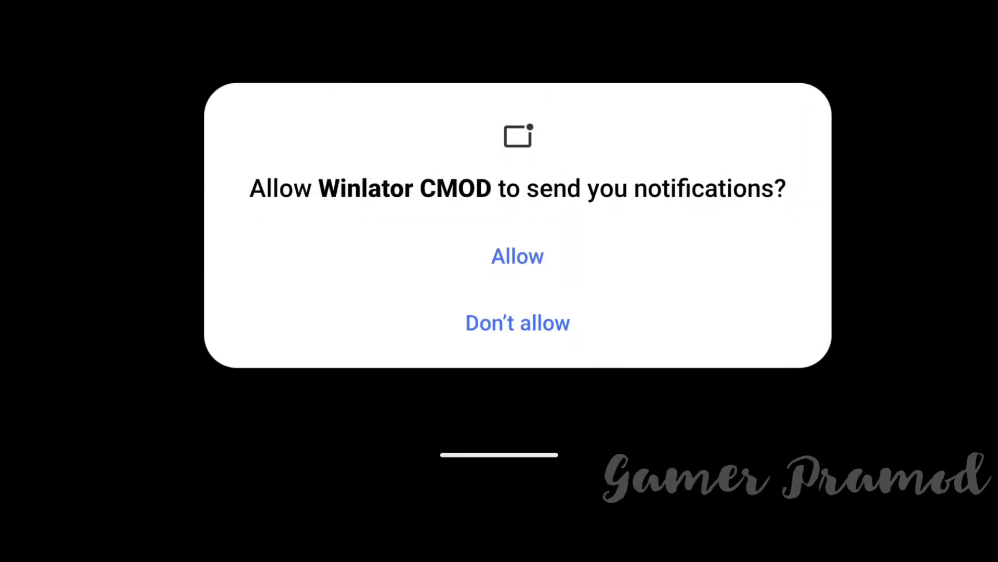
Allow notifications, run PlayGTAV.exe from GTA V RIP By OptiJuegos > gta_data, and dismiss the welcome message
click(517, 257)
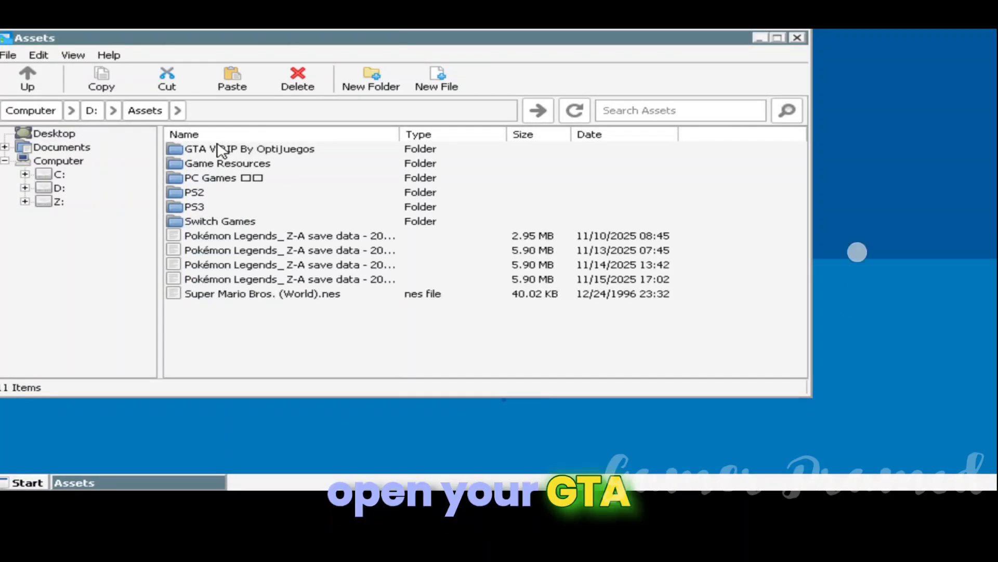
double_click(245, 149)
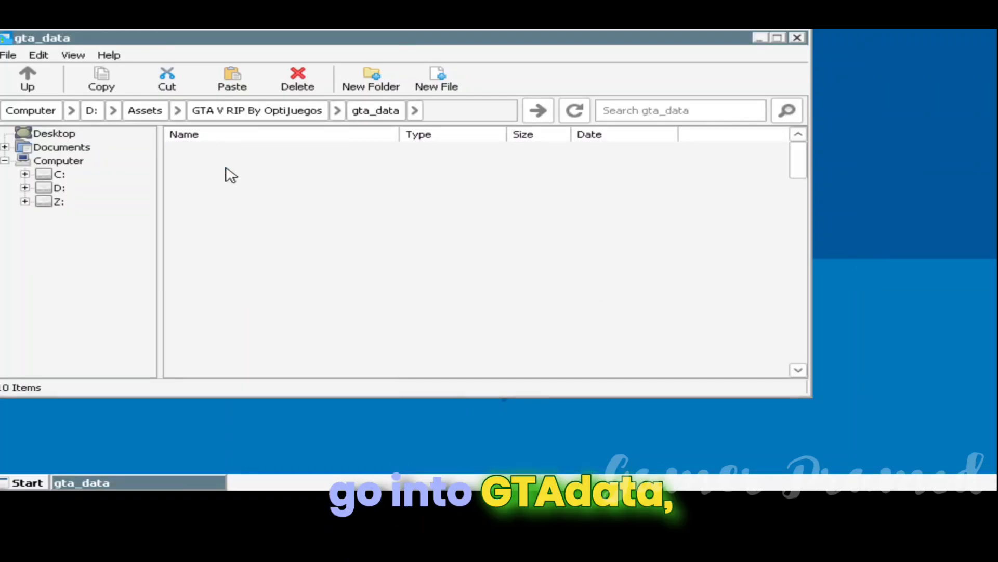
click(221, 351)
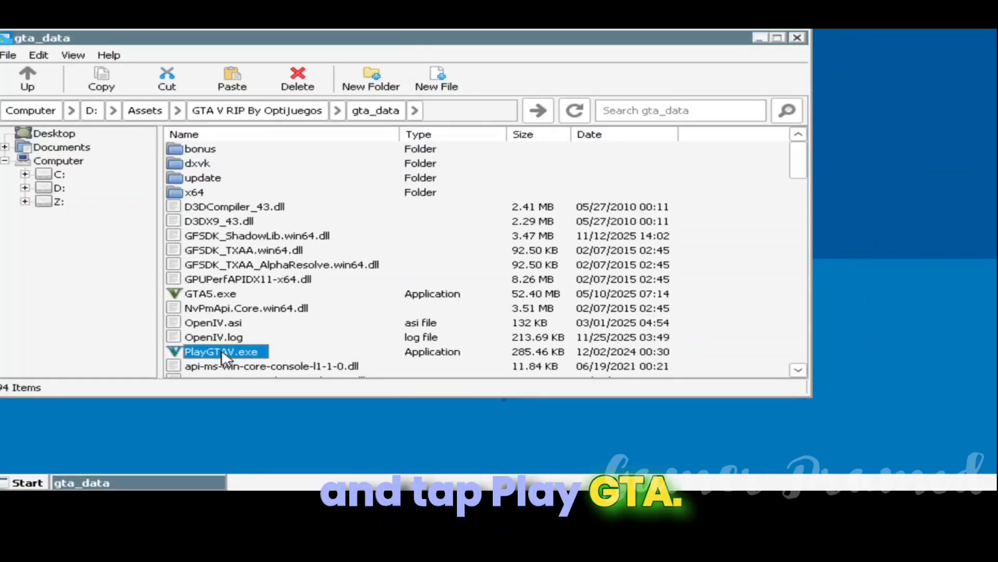
double_click(221, 351)
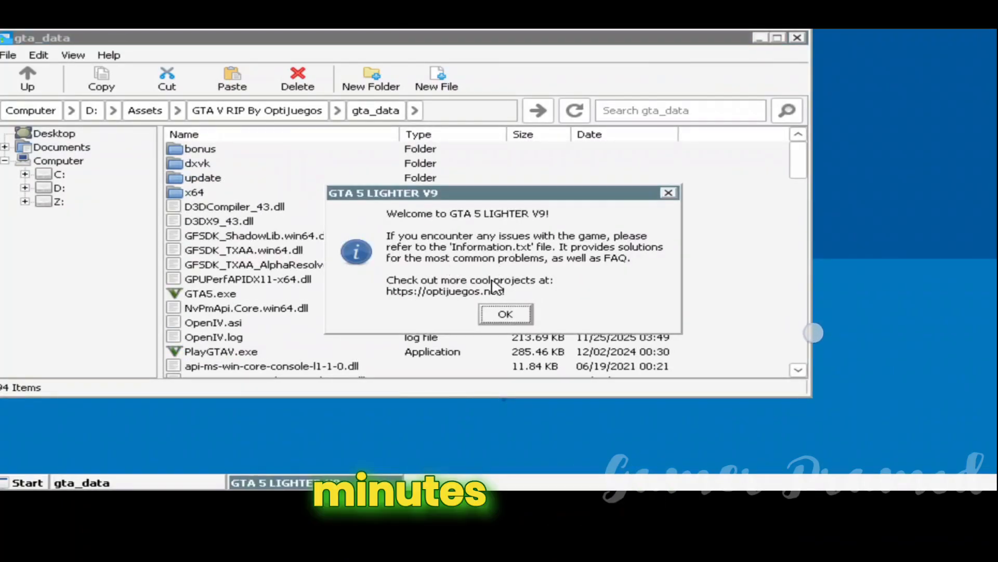
click(505, 314)
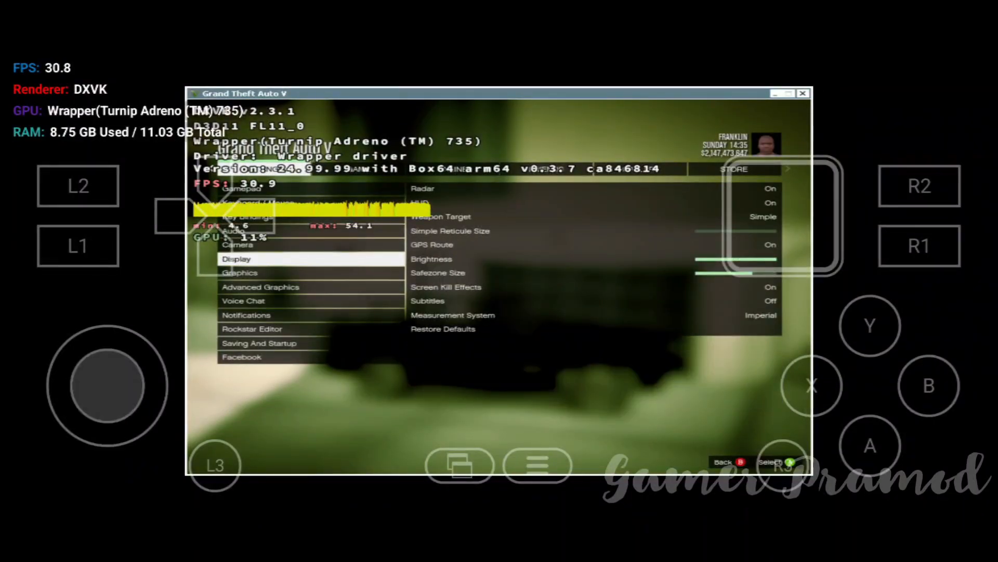
Leave the Graphics settings, confirm Yes to apply the changes, and let Story Mode load
click(240, 272)
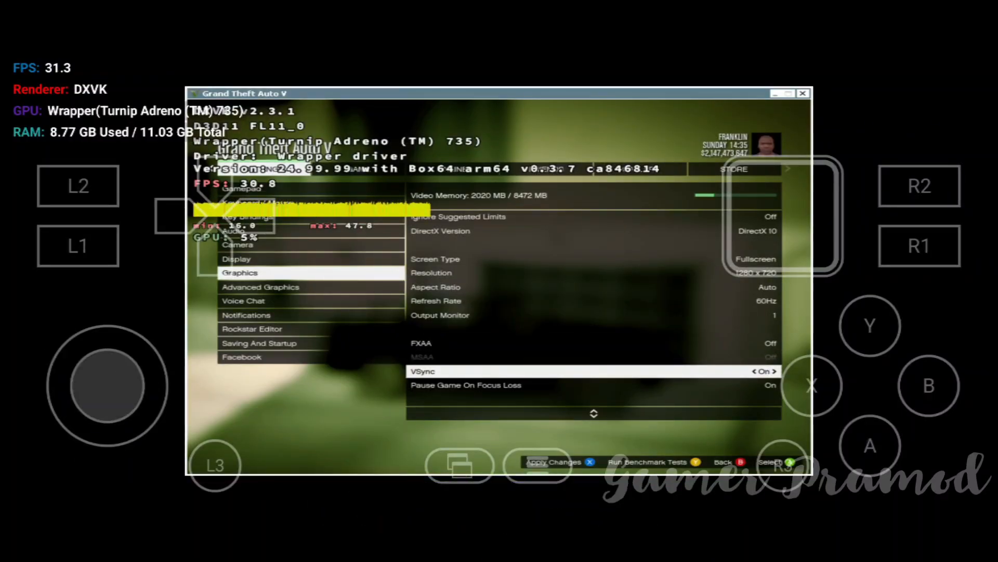
click(554, 461)
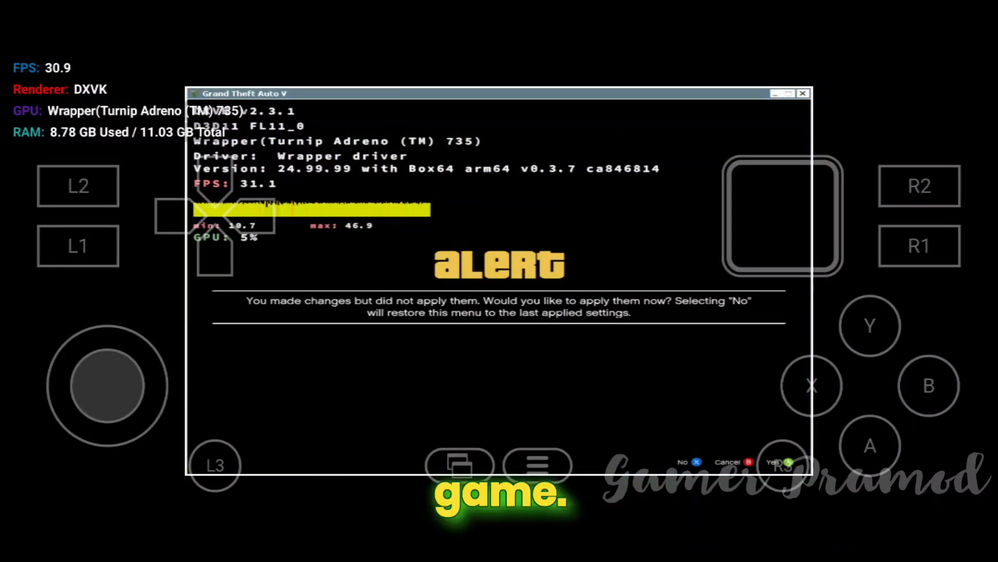
click(787, 461)
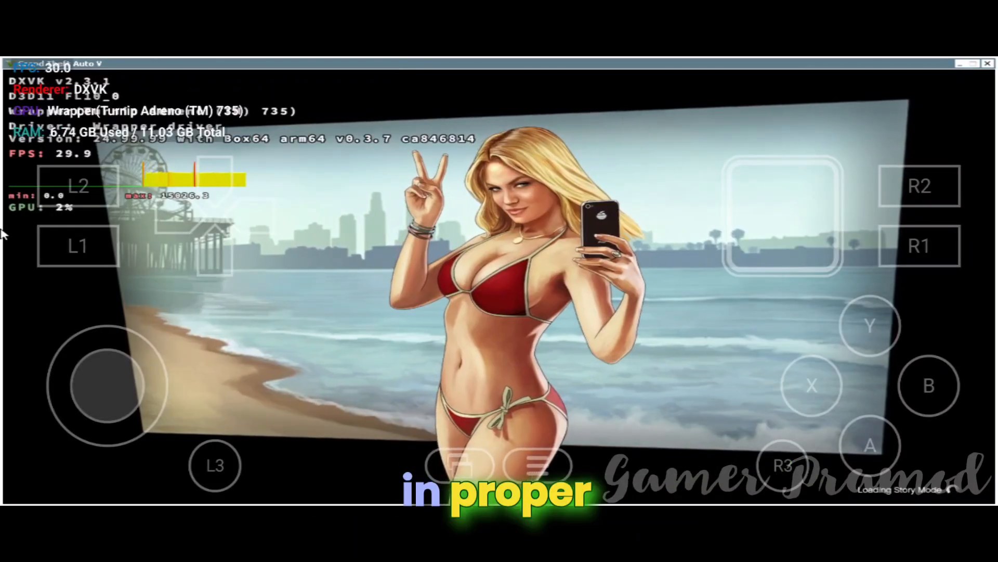